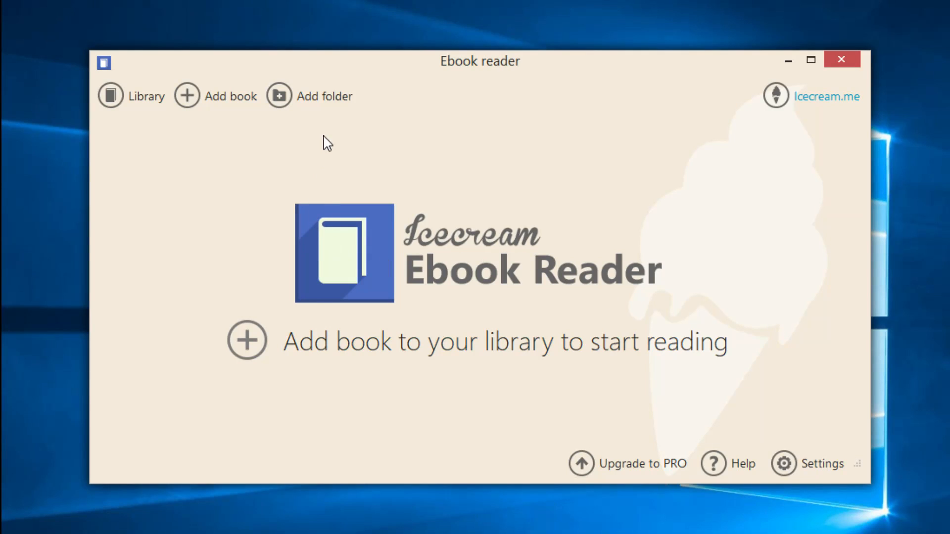
# Step: Add the Covey 7 Habits PDF from the Desktop and select it in the library
pyautogui.click(279, 96)
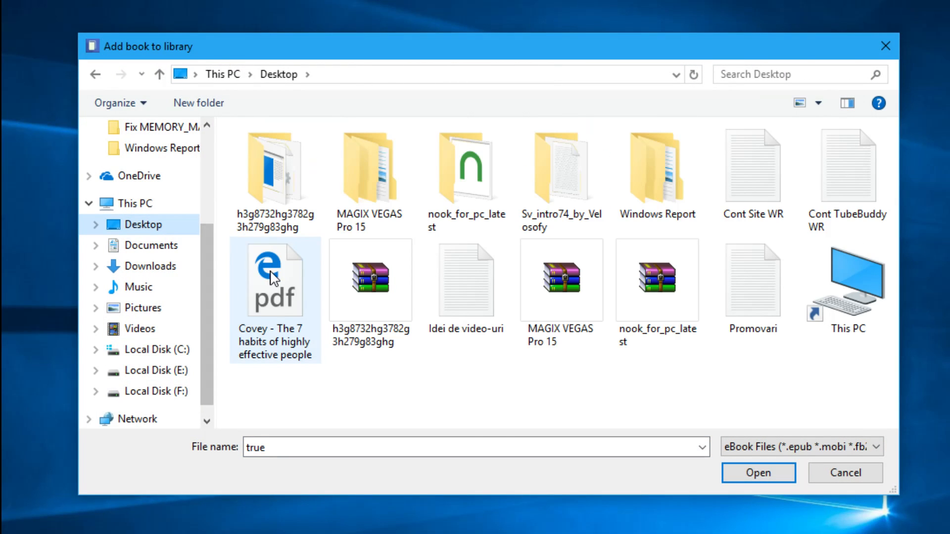
pyautogui.click(757, 473)
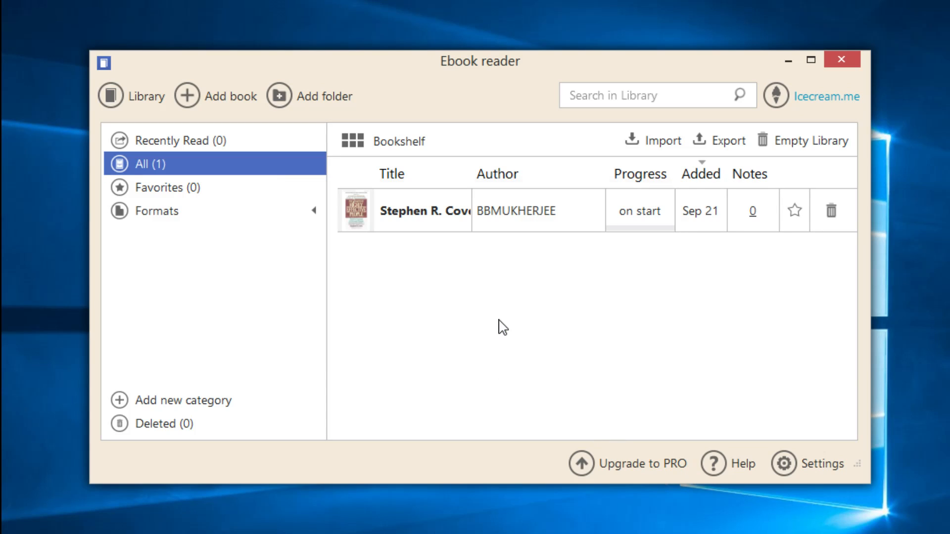
pyautogui.click(439, 210)
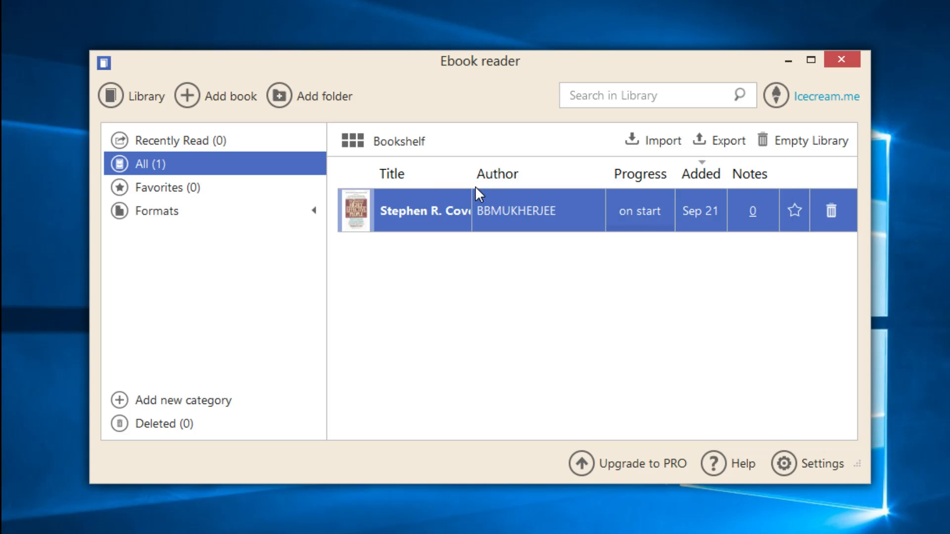
# Step: Read the Covey book from the library and zoom in on its cover page
pyautogui.doubleClick(425, 211)
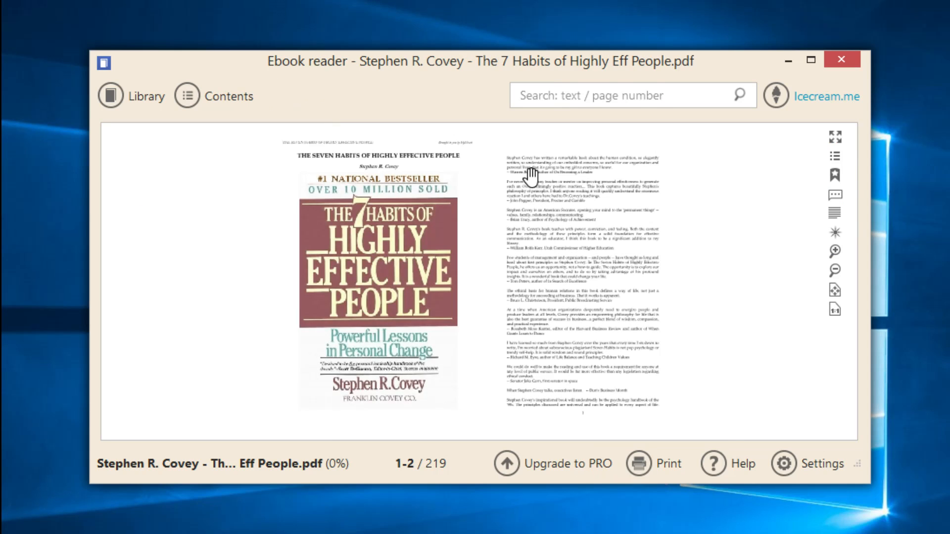
pyautogui.moveTo(551, 226)
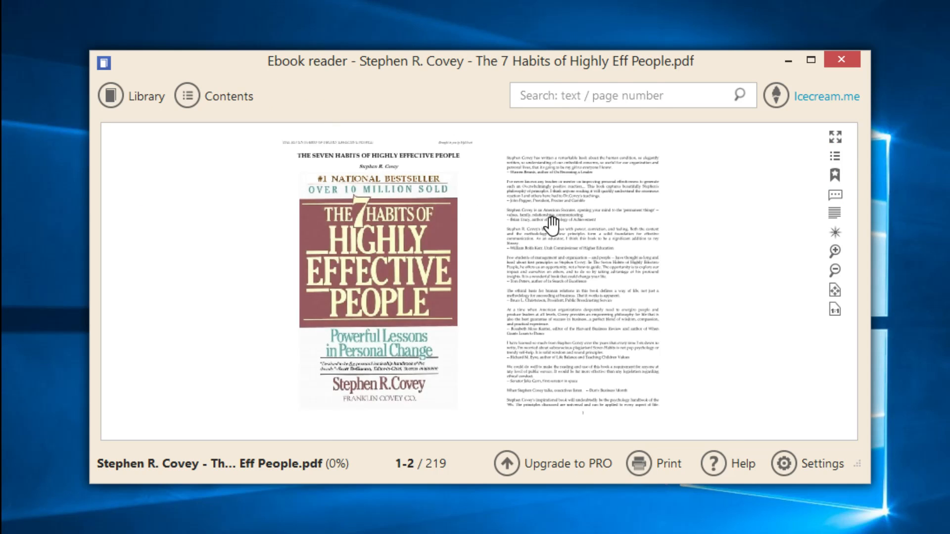
pyautogui.moveTo(835, 250)
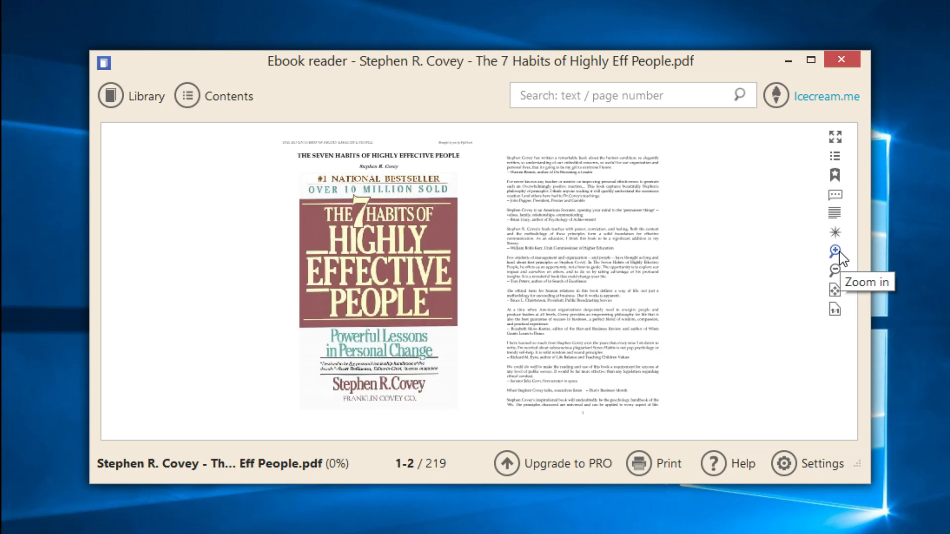
pyautogui.click(835, 250)
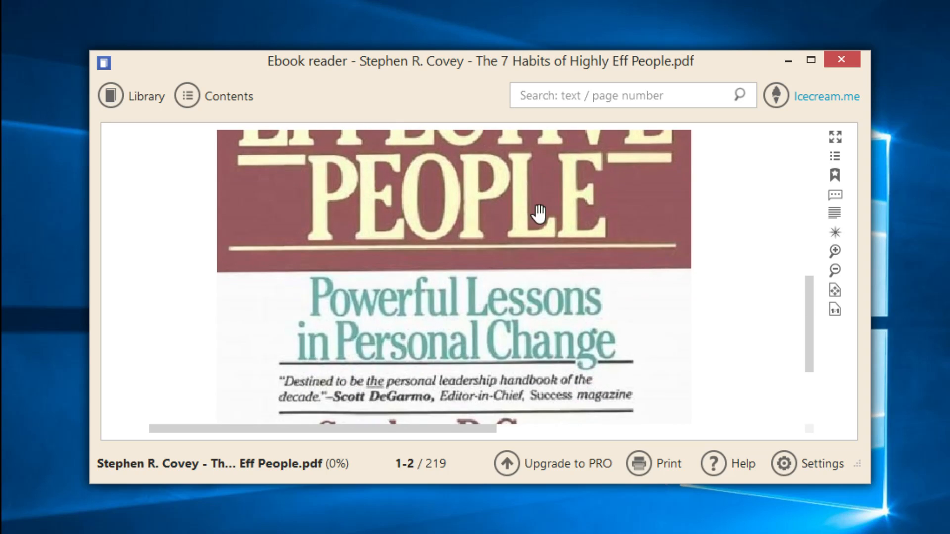
pyautogui.scroll(-3)
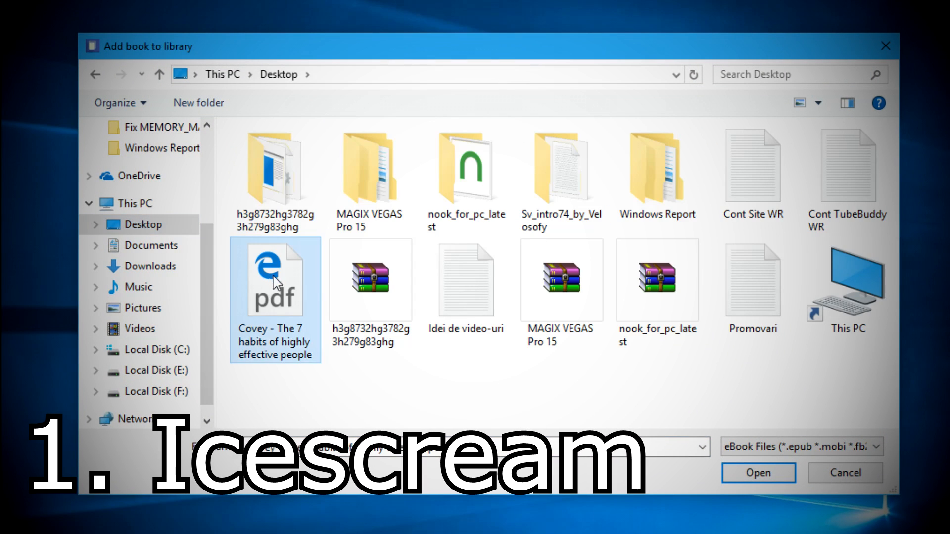
# Step: Re-add the Covey PDF, start reading it via the right-click Read action, and zoom the cover
pyautogui.click(757, 473)
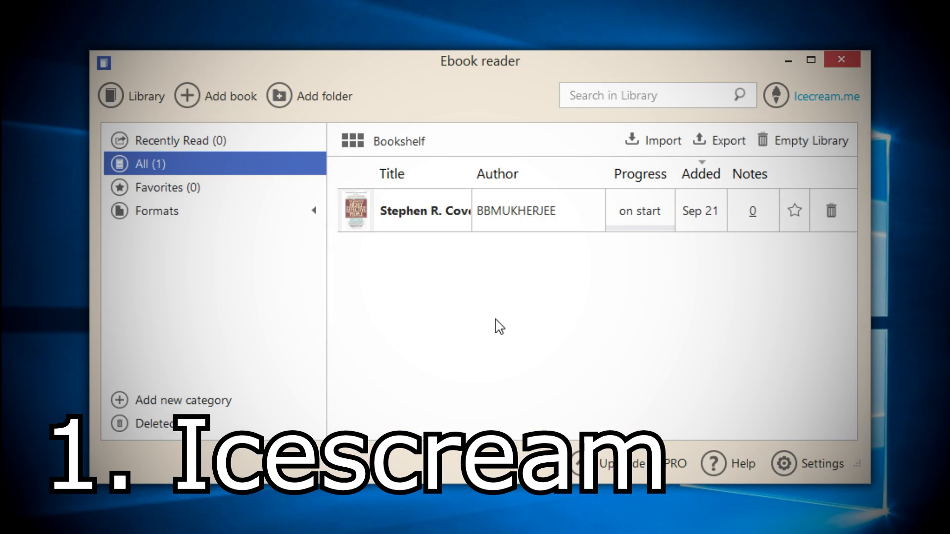
pyautogui.rightClick(425, 210)
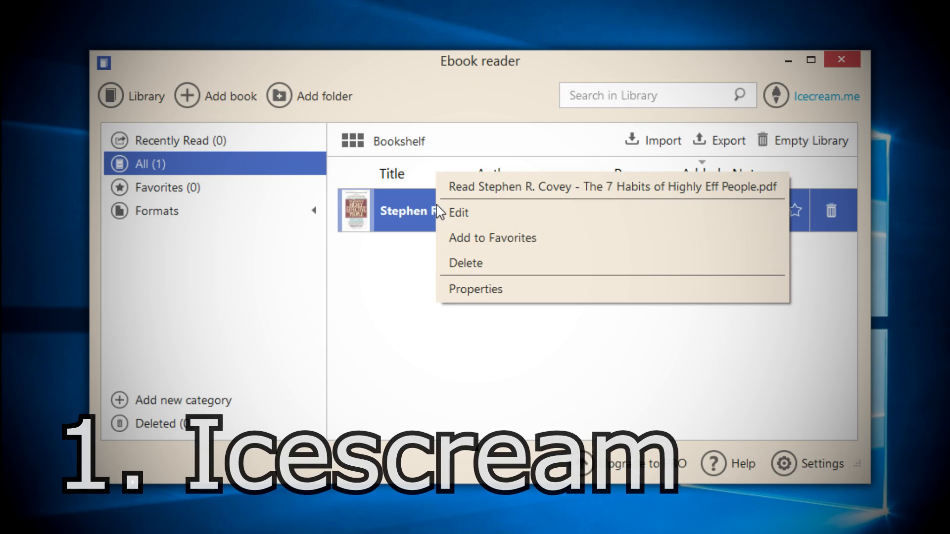
pyautogui.click(611, 187)
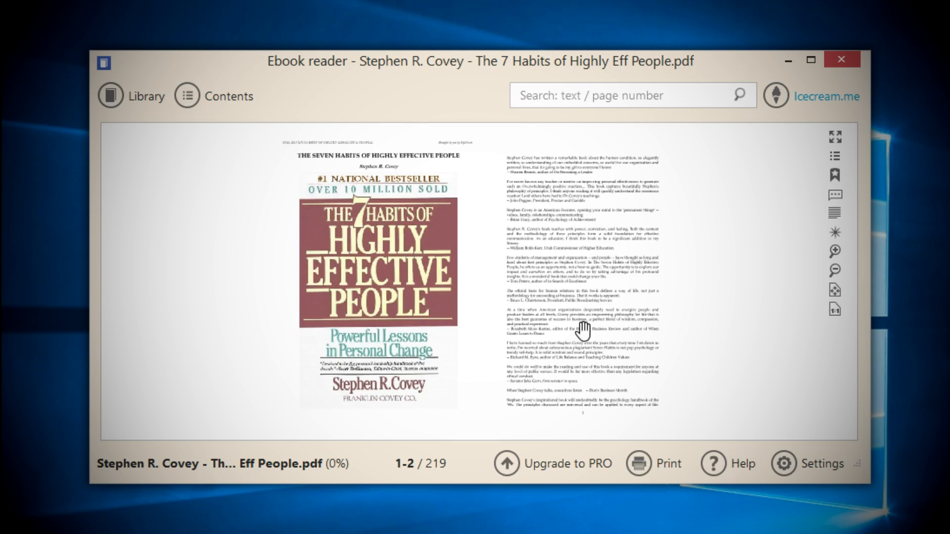
pyautogui.click(836, 252)
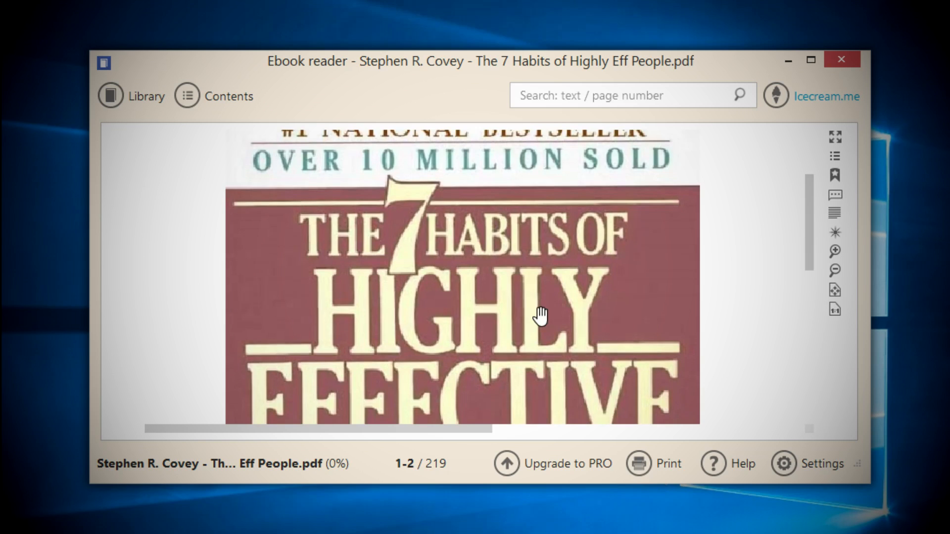
pyautogui.scroll(-3)
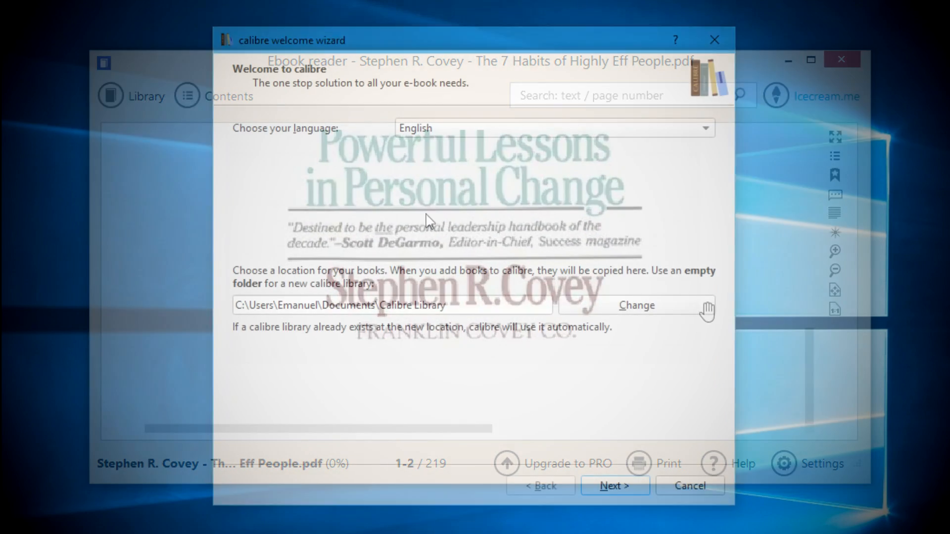
# Step: Finish Calibre's welcome wizard with the generic e-ink device, then add the Covey PDF
pyautogui.click(614, 485)
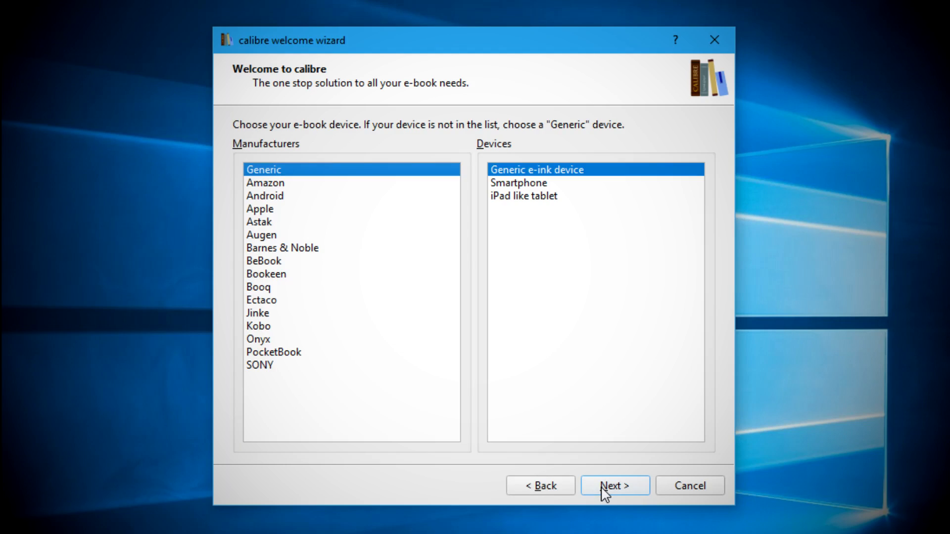
pyautogui.click(614, 485)
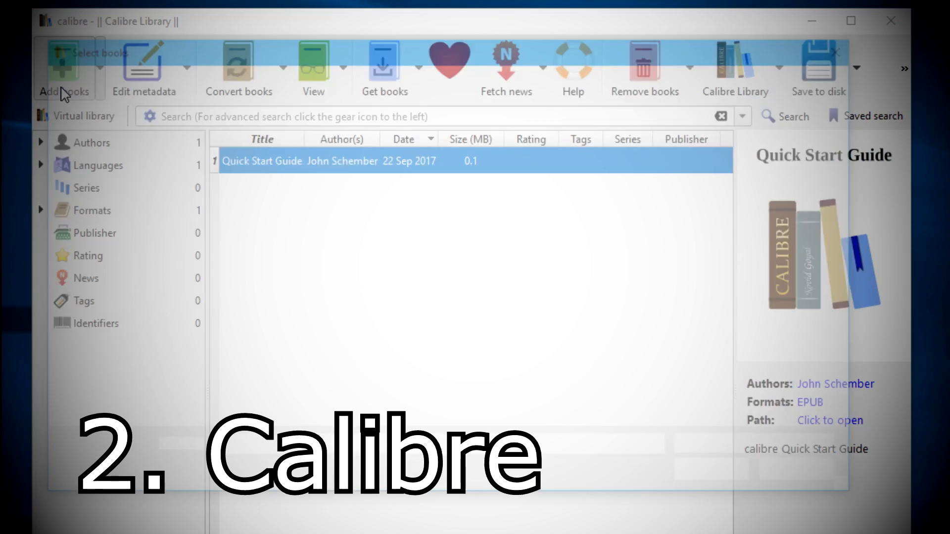
pyautogui.click(64, 69)
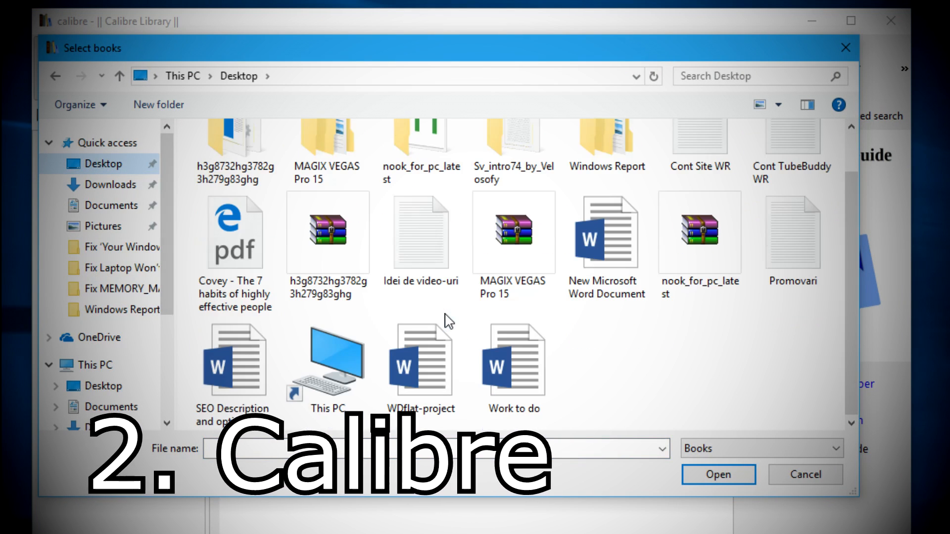
pyautogui.click(716, 474)
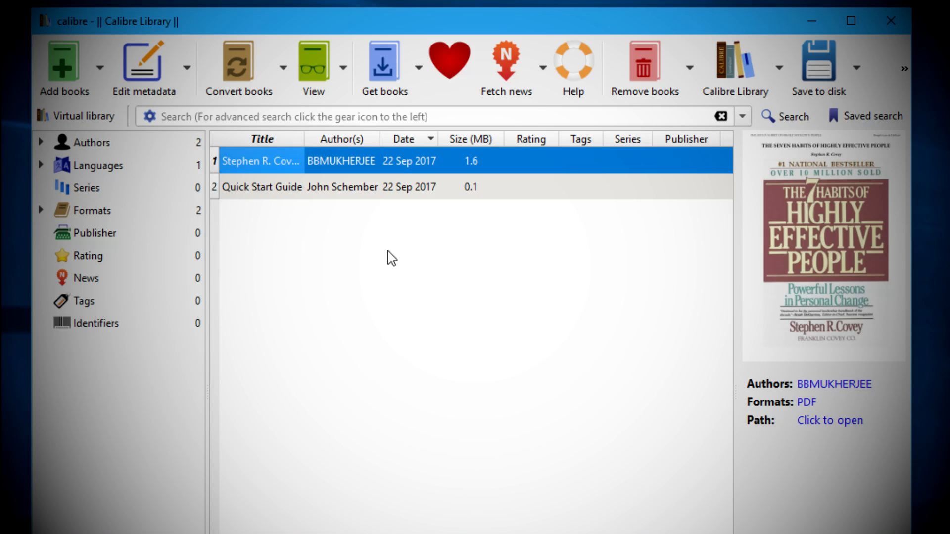
# Step: View the Covey book from Calibre's list, reaching the Windows app-chooser for PDFs
pyautogui.doubleClick(262, 160)
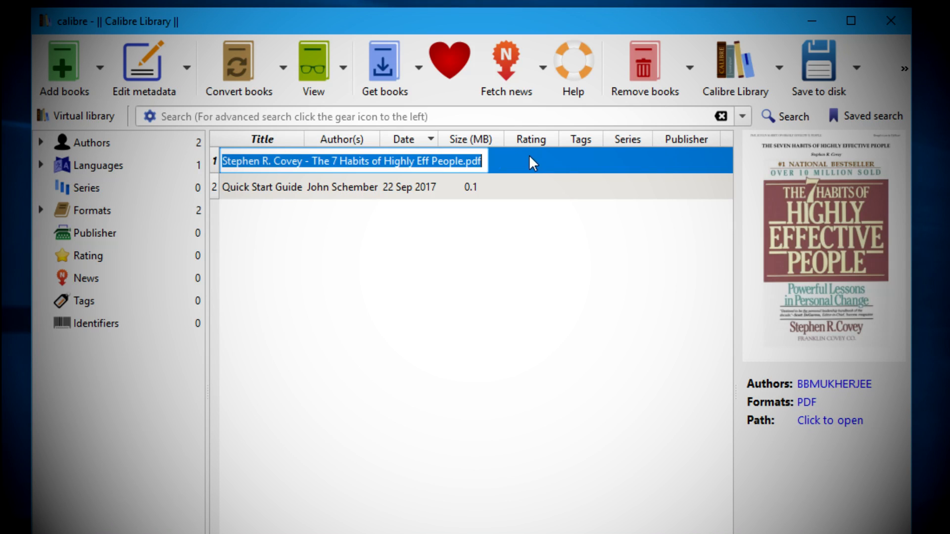
pyautogui.doubleClick(354, 160)
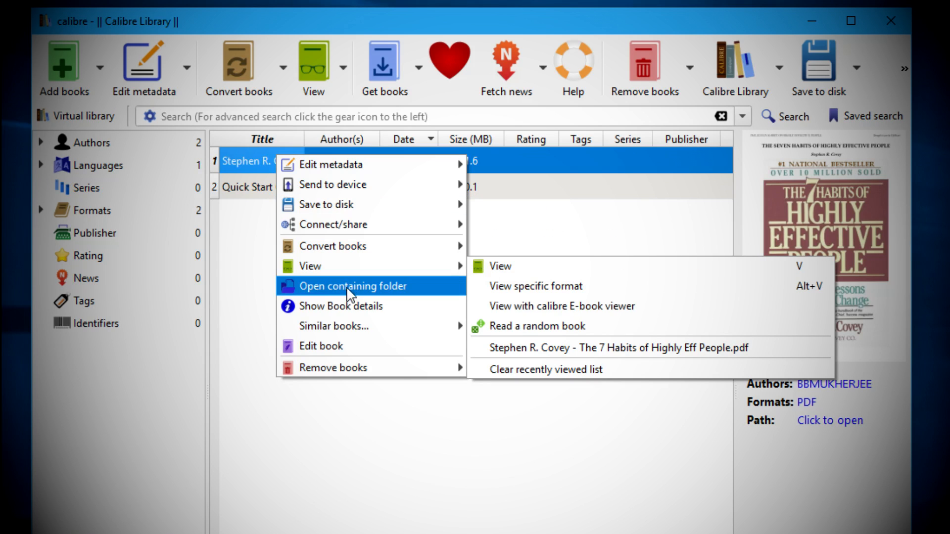
pyautogui.moveTo(352, 204)
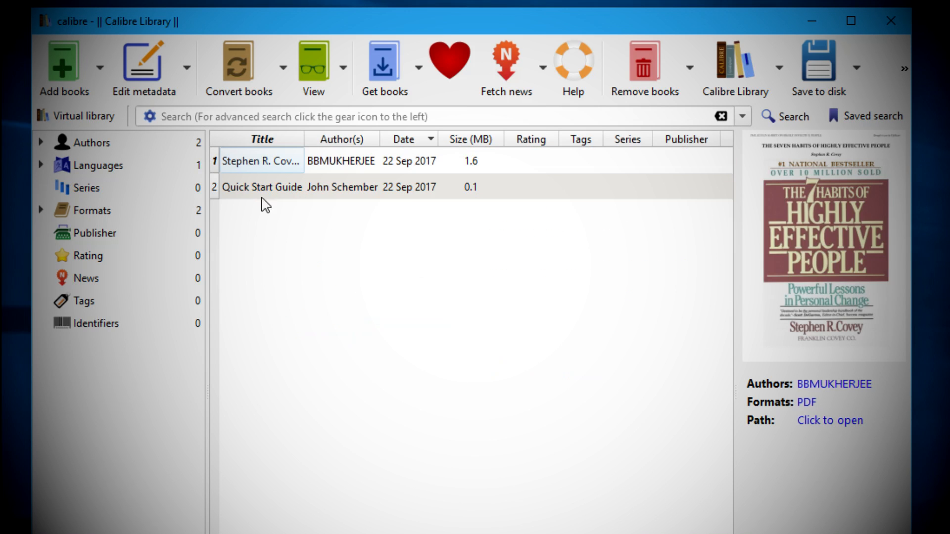
pyautogui.click(261, 161)
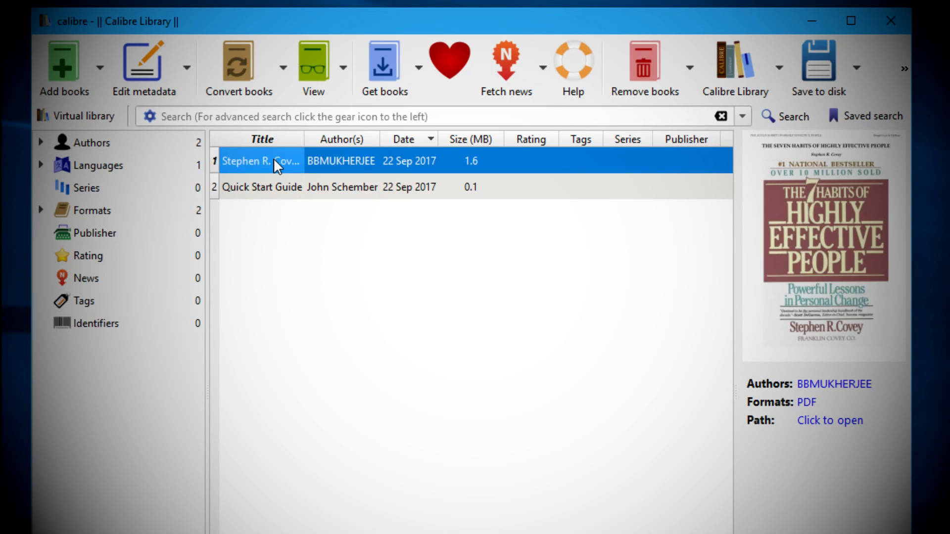
pyautogui.click(829, 420)
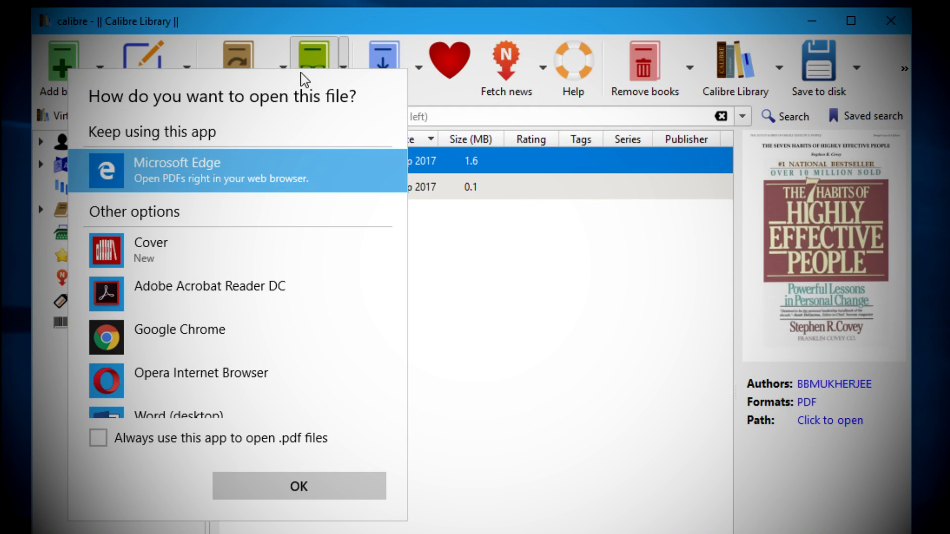
pyautogui.click(298, 486)
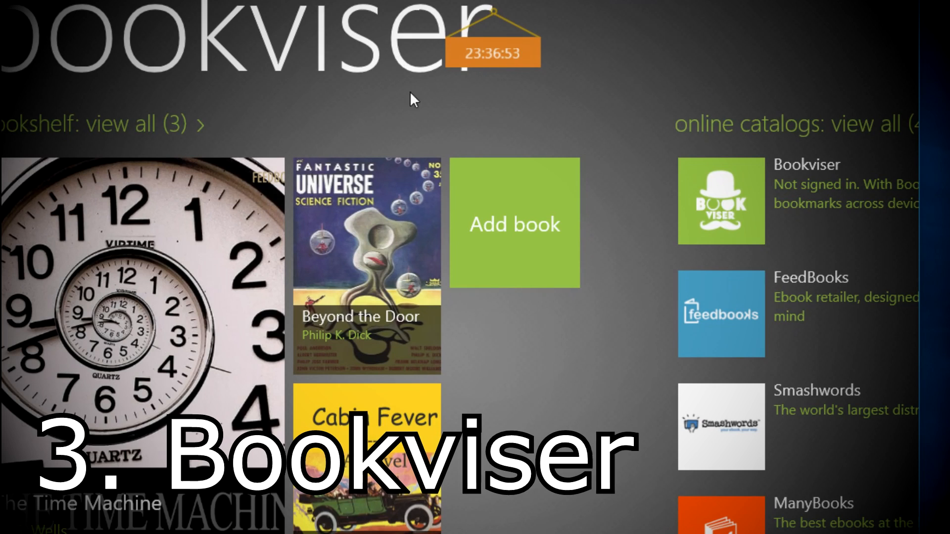
# Step: Browse Bookviser's local-files picker on the Desktop, then switch to online catalogs
pyautogui.click(514, 225)
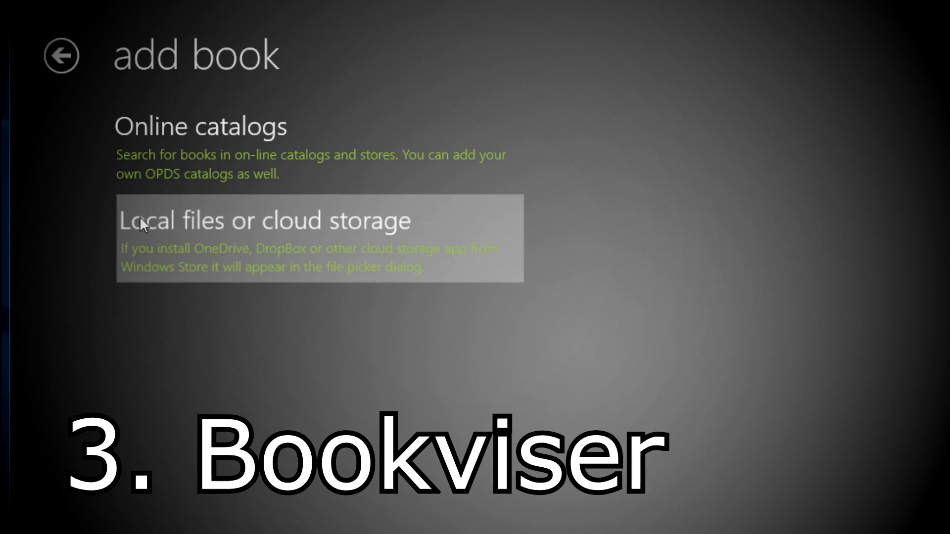
pyautogui.click(264, 220)
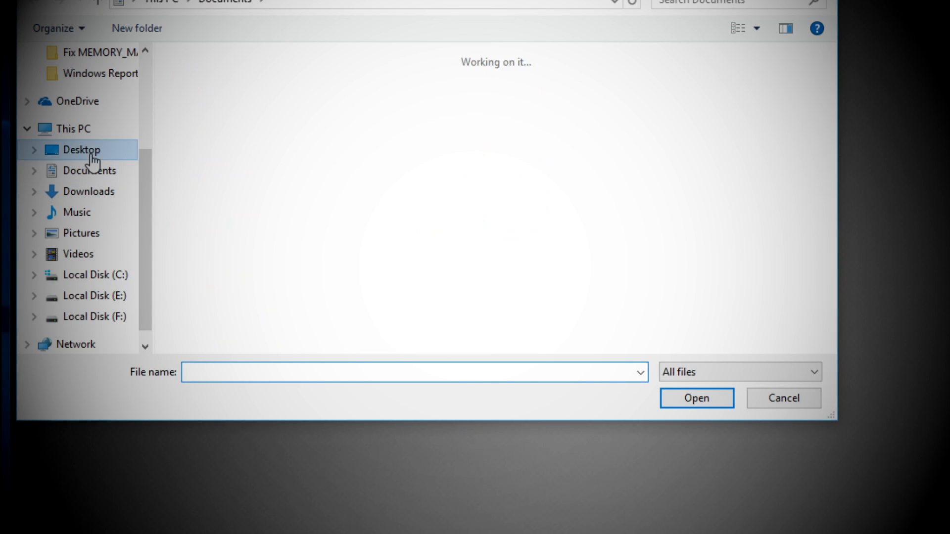
pyautogui.click(81, 150)
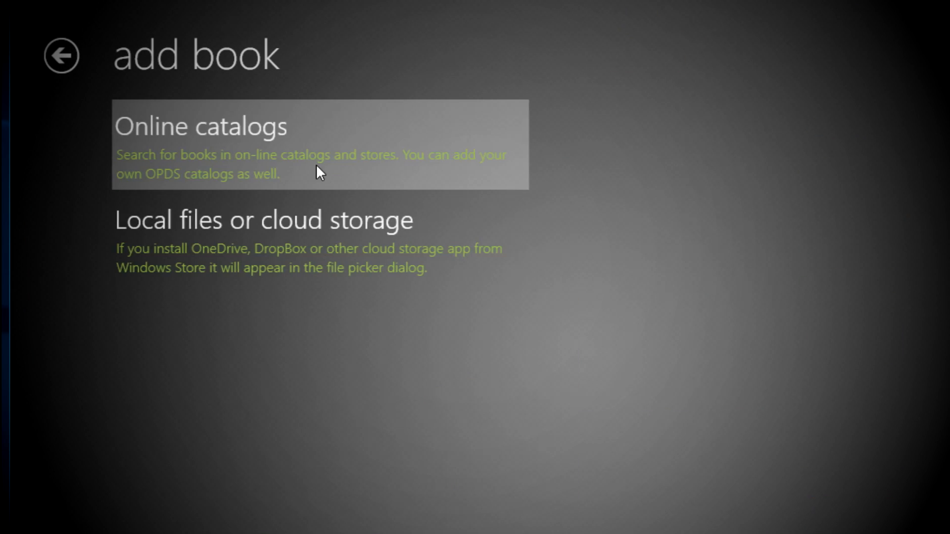
pyautogui.click(199, 126)
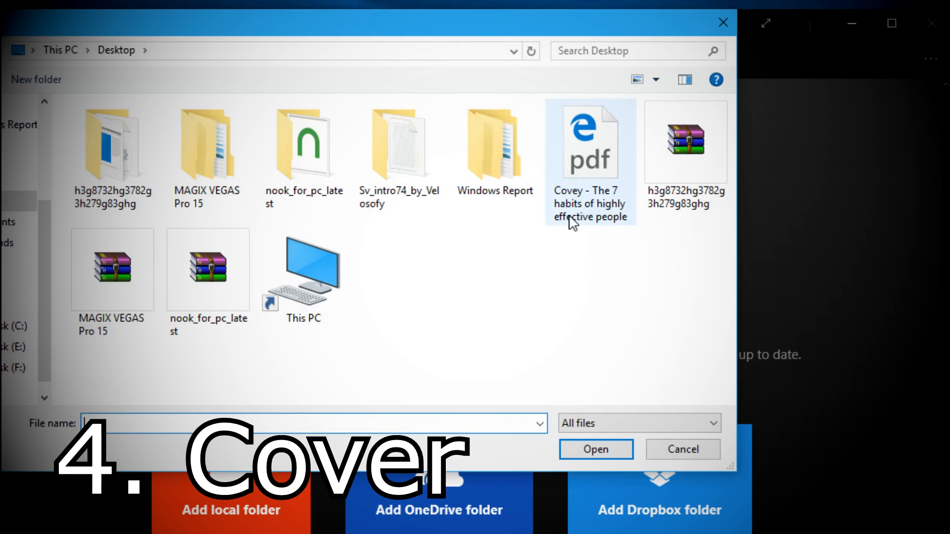
# Step: Open the Covey PDF in Cover and choose a Fit width page layout
pyautogui.doubleClick(589, 141)
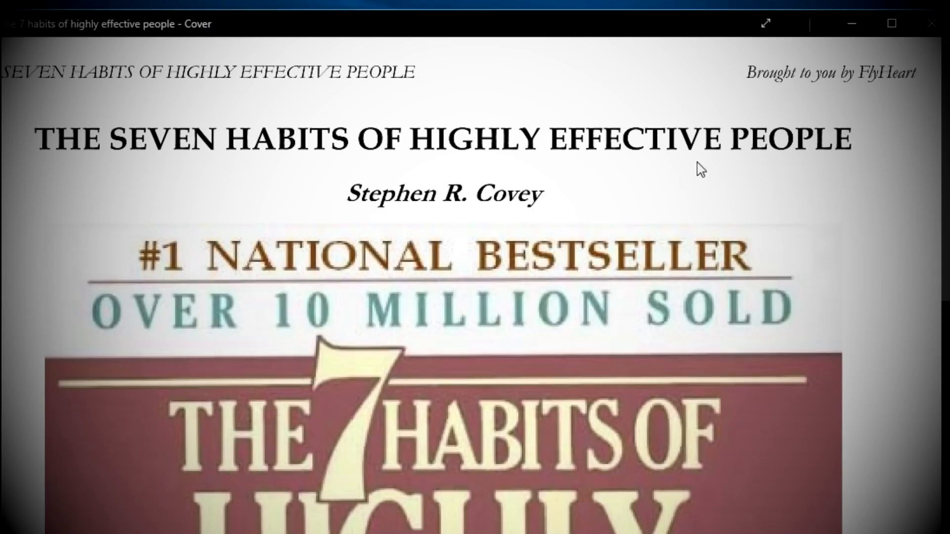
pyautogui.scroll(-3)
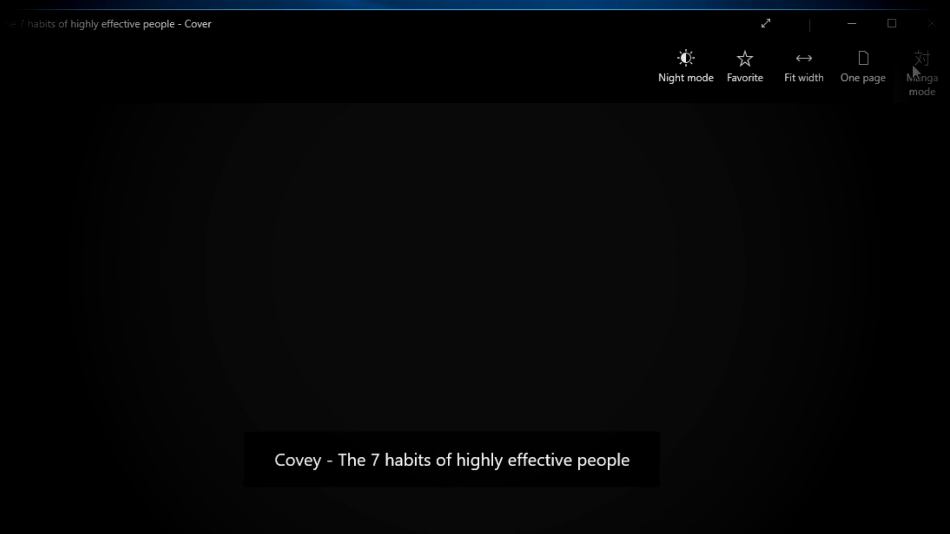
pyautogui.click(803, 66)
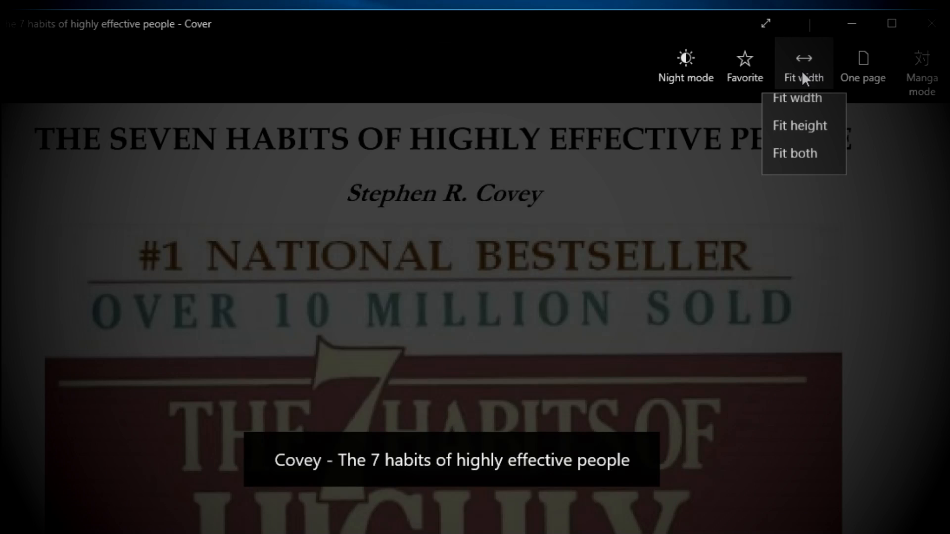
pyautogui.click(800, 98)
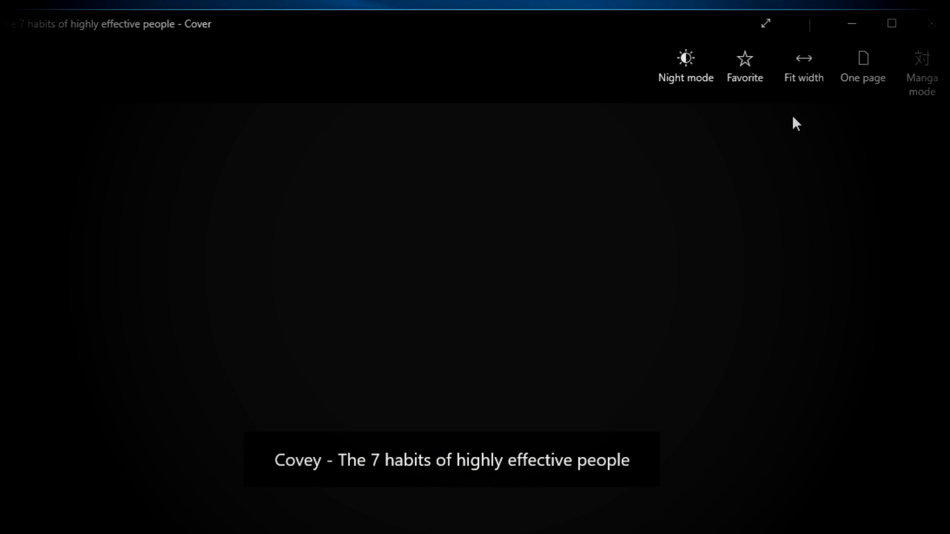
# Step: Mark the book as a favorite and adjust the Night mode reading brightness
pyautogui.click(744, 66)
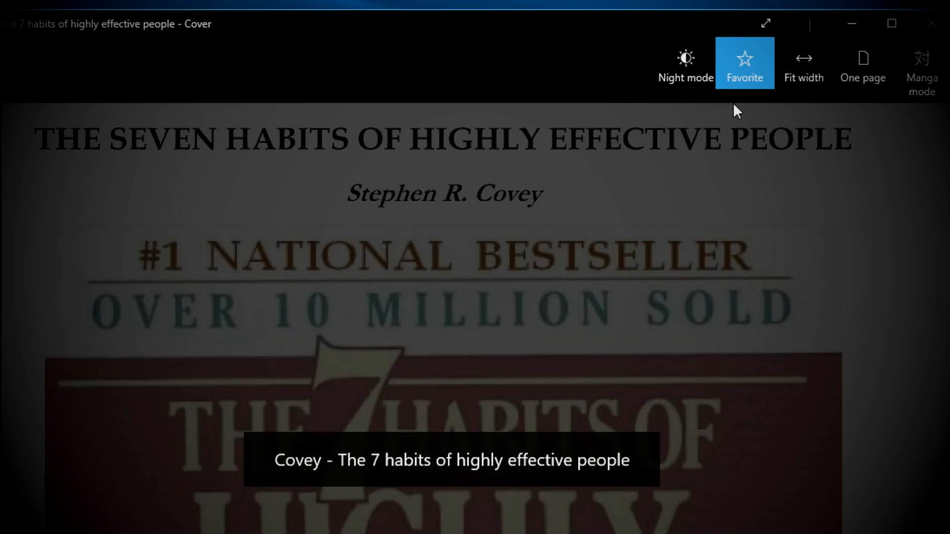
pyautogui.click(685, 64)
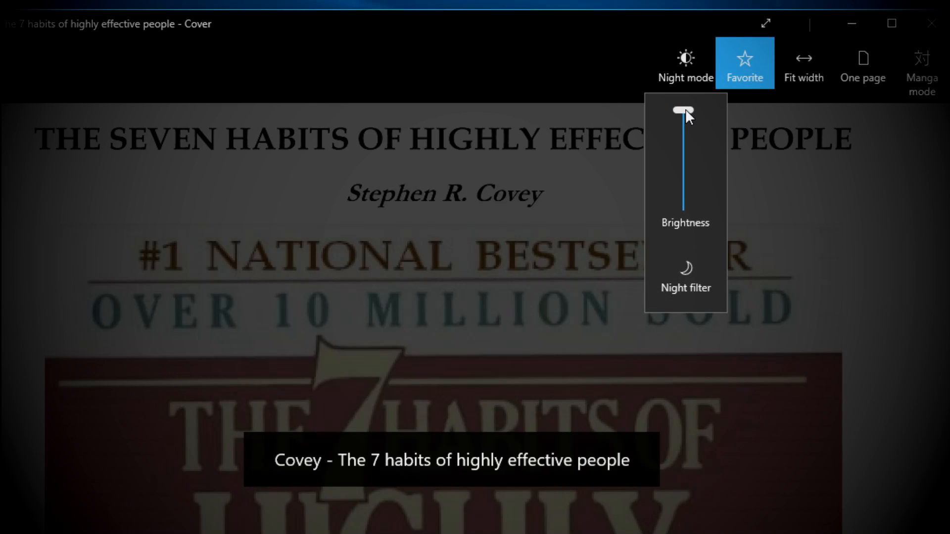
pyautogui.moveTo(685, 109); pyautogui.dragTo(682, 113)
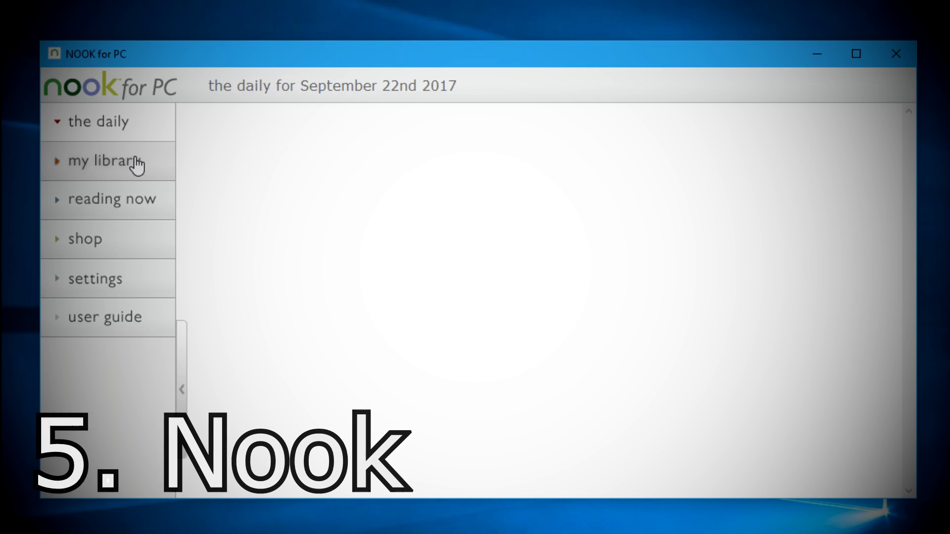
# Step: Expand NOOK's library categories, visit the user guide and return to my library
pyautogui.click(103, 160)
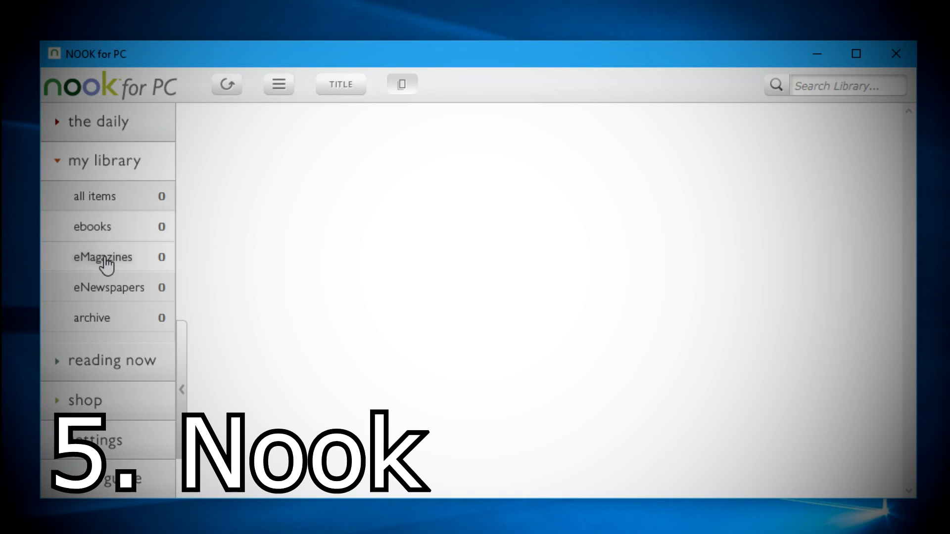
pyautogui.moveTo(115, 368)
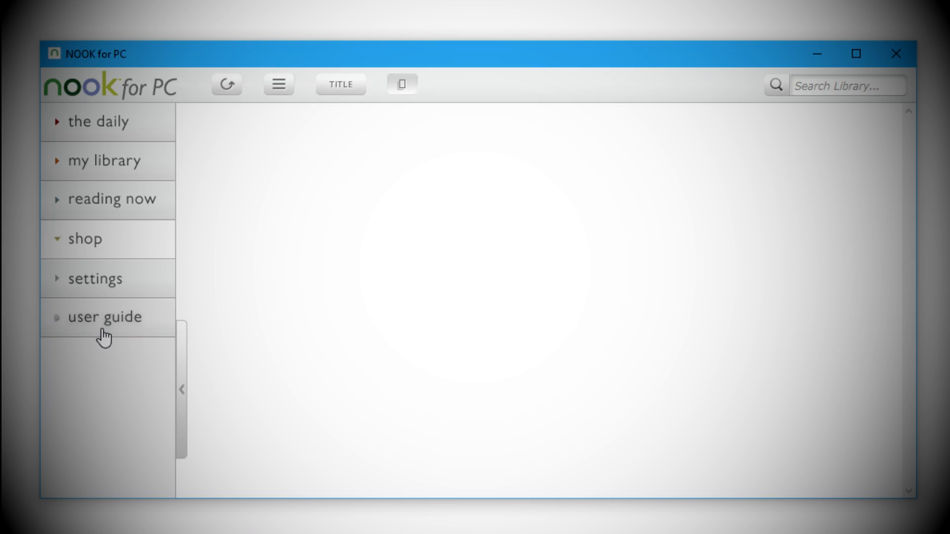
pyautogui.click(104, 317)
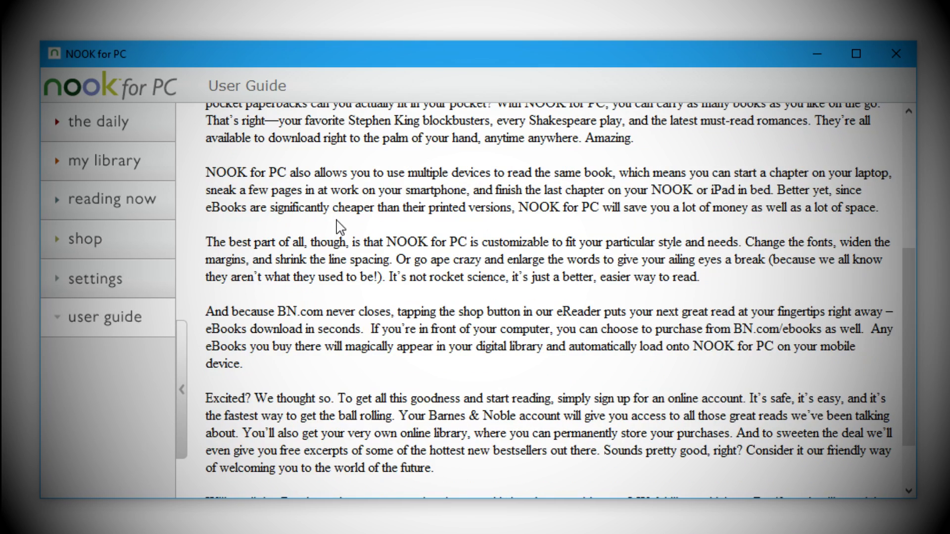
pyautogui.click(106, 160)
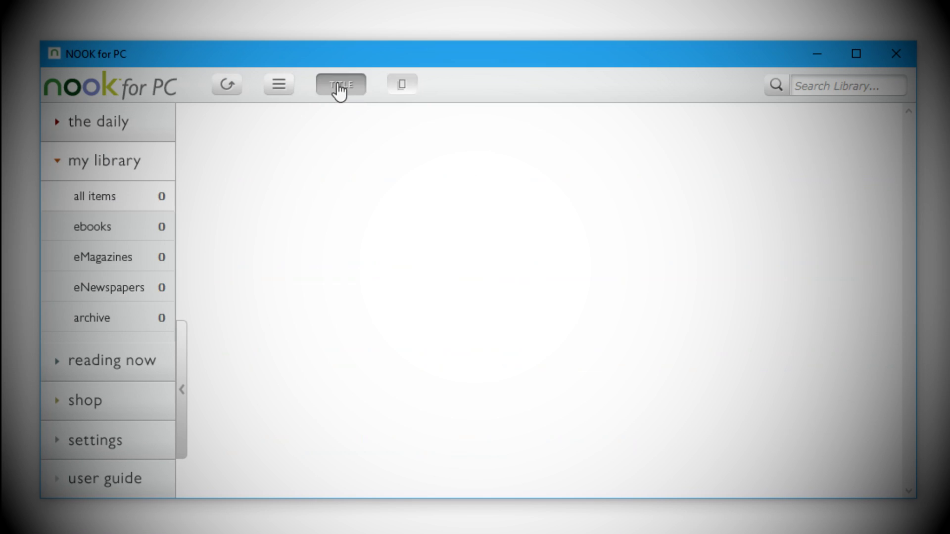
# Step: Sync the empty library with the account and sort it by AUTHOR
pyautogui.click(847, 85)
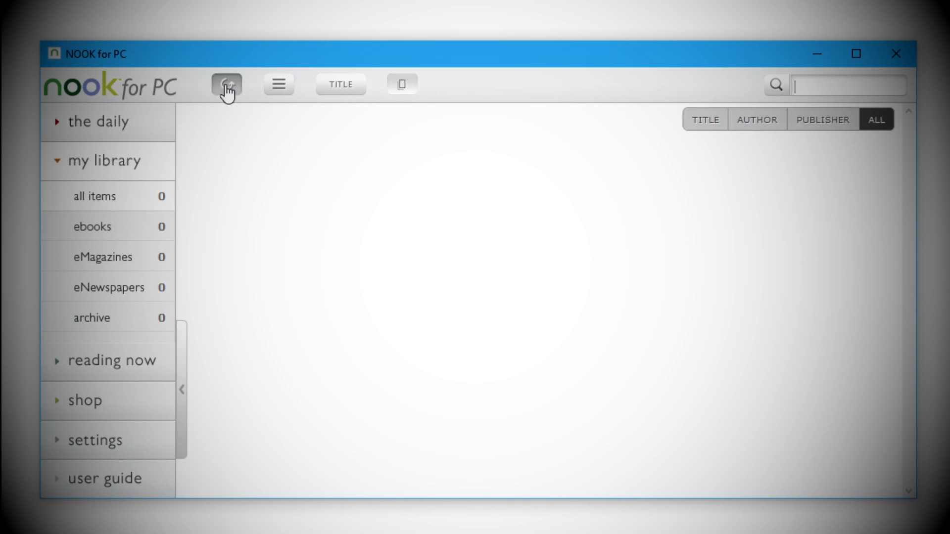
pyautogui.click(225, 84)
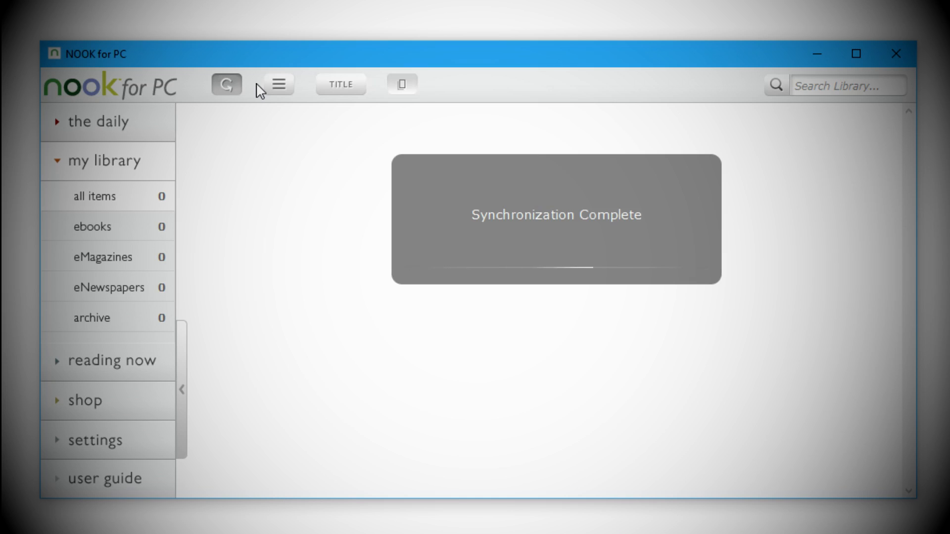
pyautogui.click(341, 84)
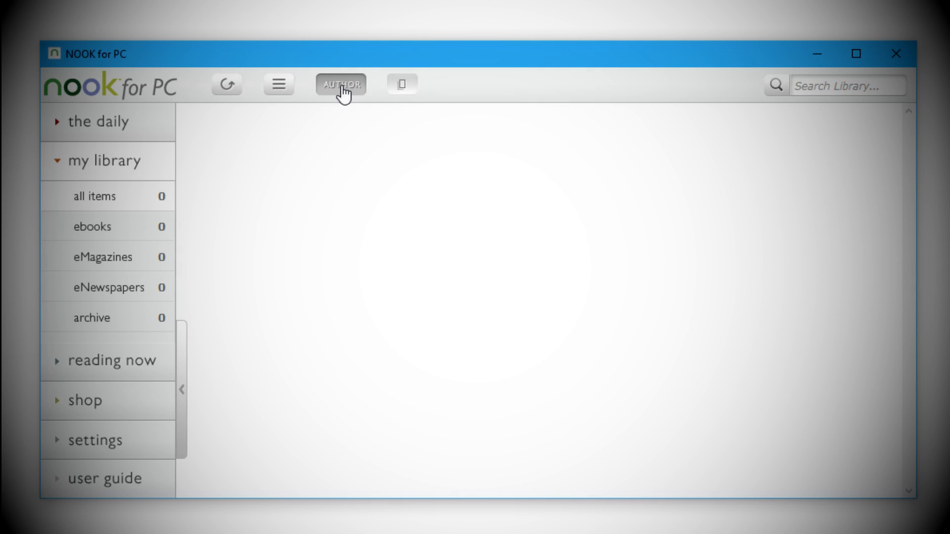
pyautogui.click(277, 84)
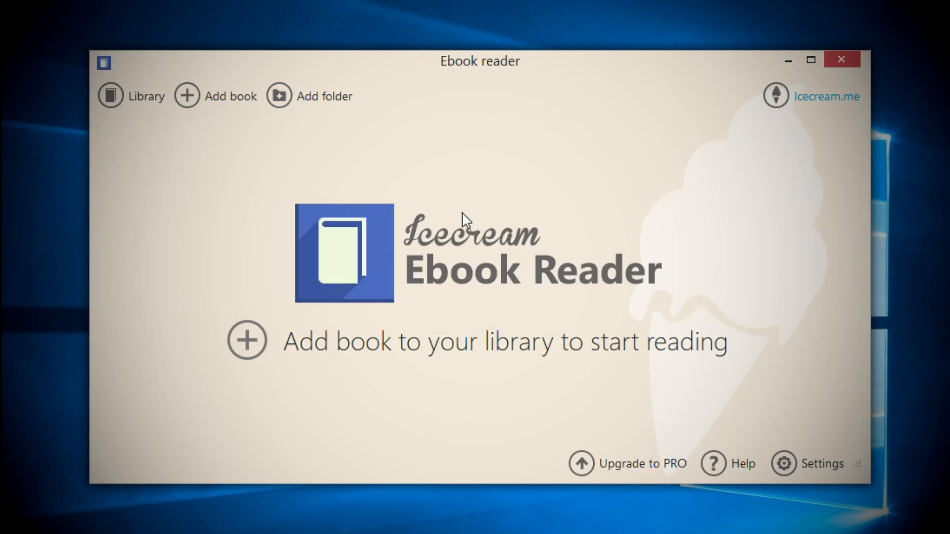
# Step: Add the Covey PDF to Icecream's empty library and read it, showing pages 1-2 of 219
pyautogui.click(215, 96)
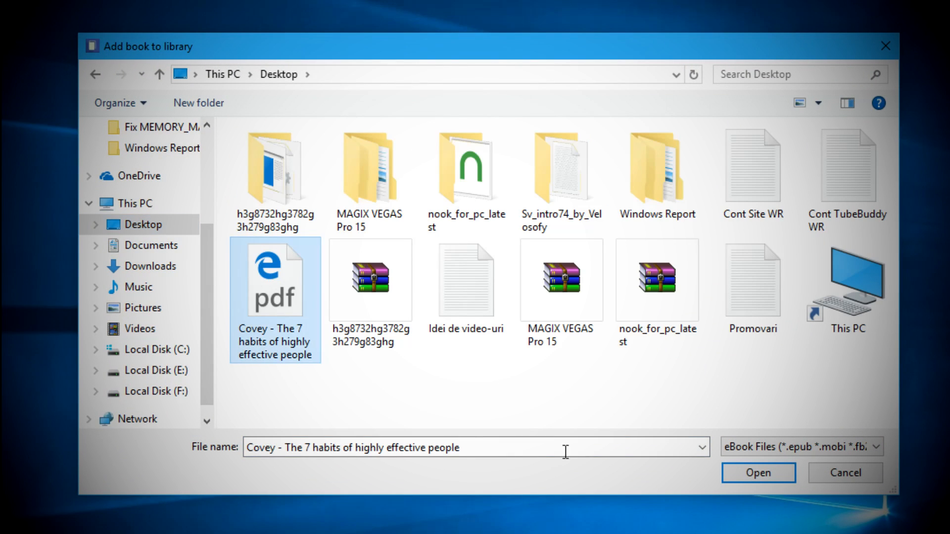
pyautogui.click(757, 473)
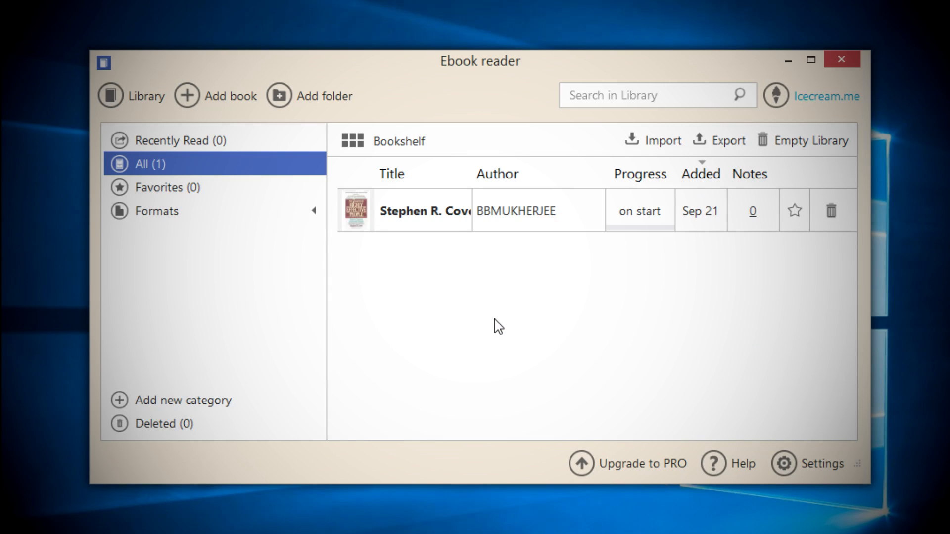
pyautogui.rightClick(438, 210)
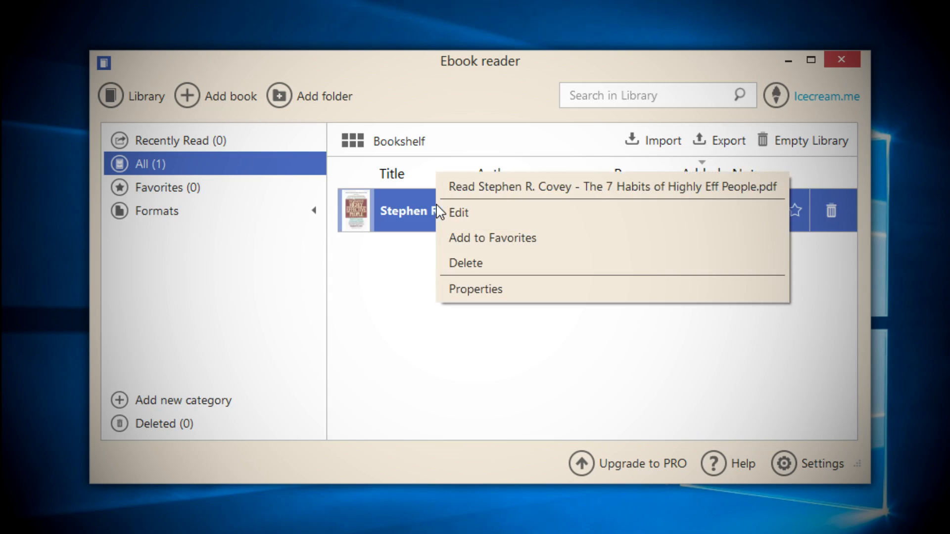
pyautogui.click(612, 186)
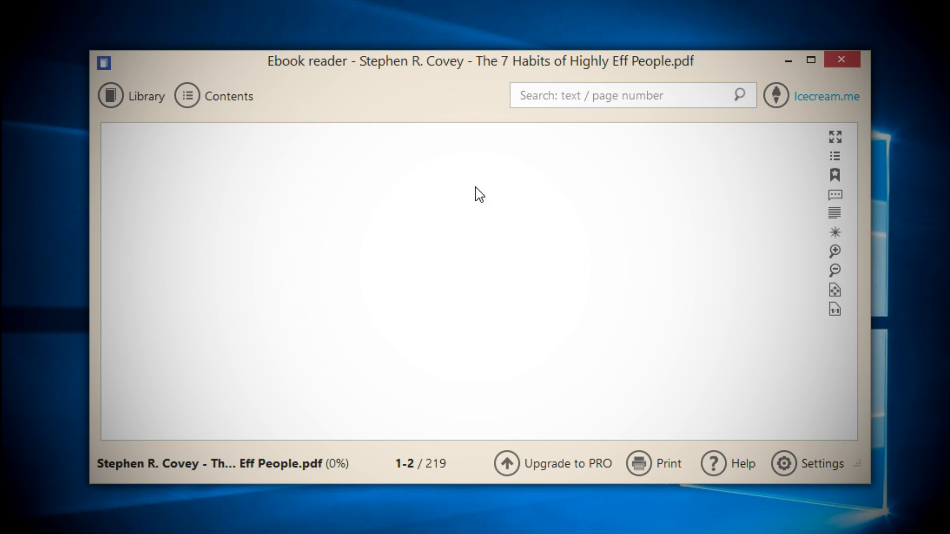